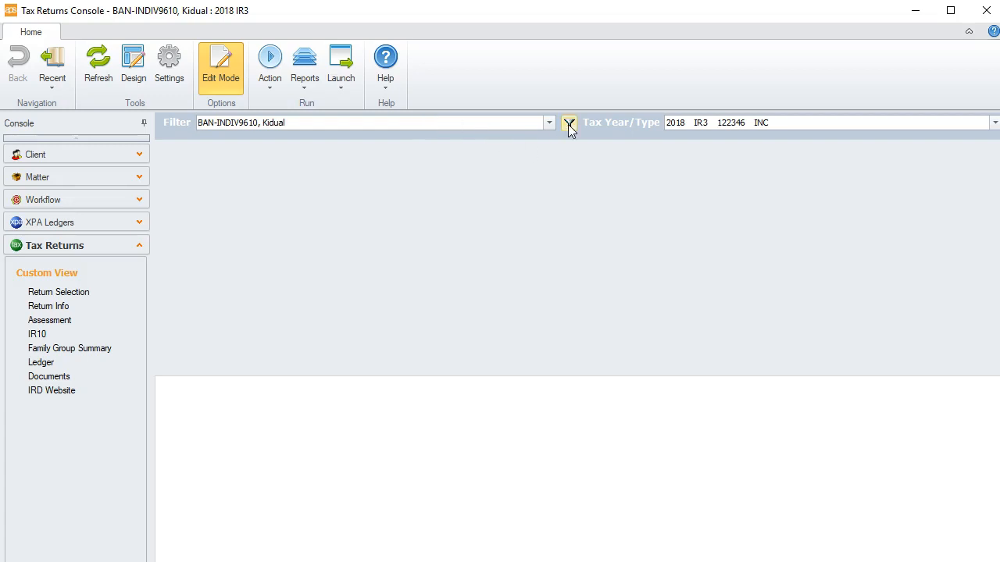
Sort the client filter by IRD Number via the Sort Builder.
{"action": "left_click", "coordinate": [569, 122]}
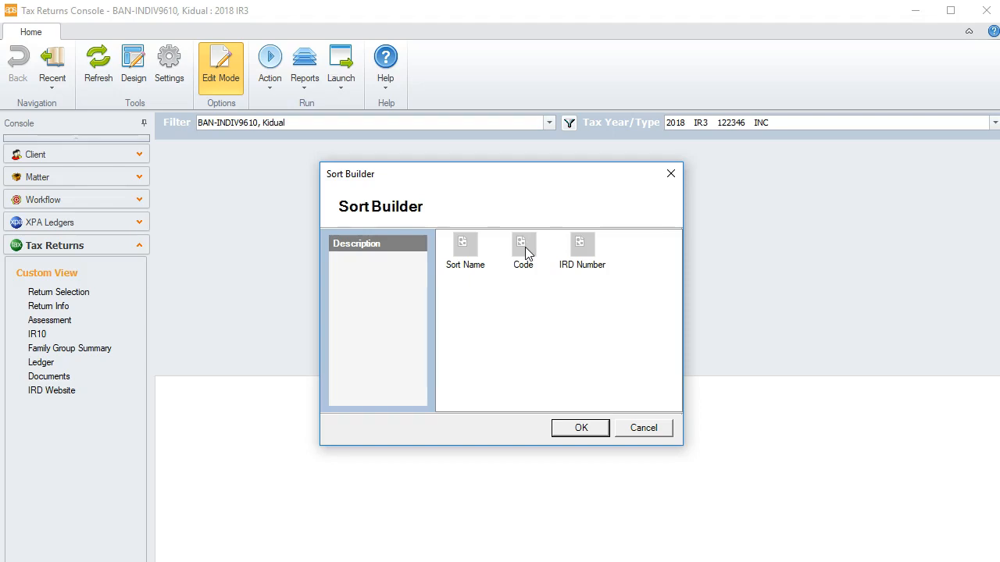
{"action": "mouse_move", "coordinate": [585, 253]}
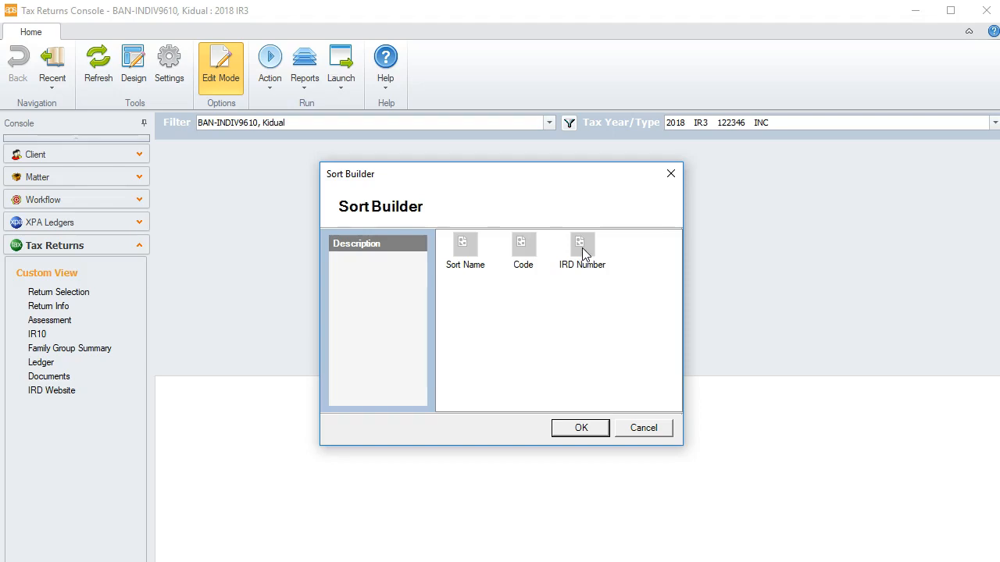
{"action": "left_click", "coordinate": [581, 428]}
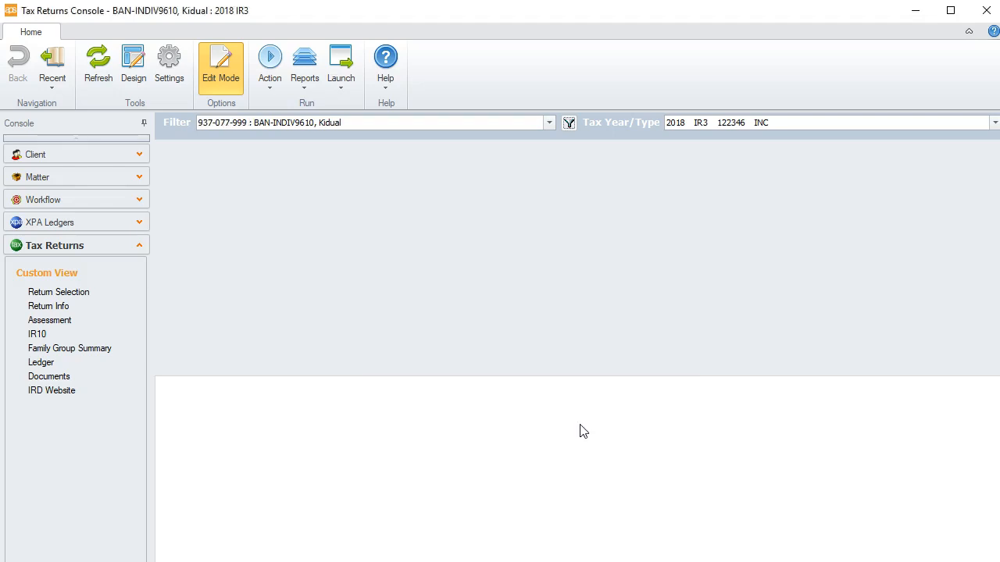
{"action": "mouse_move", "coordinate": [206, 147]}
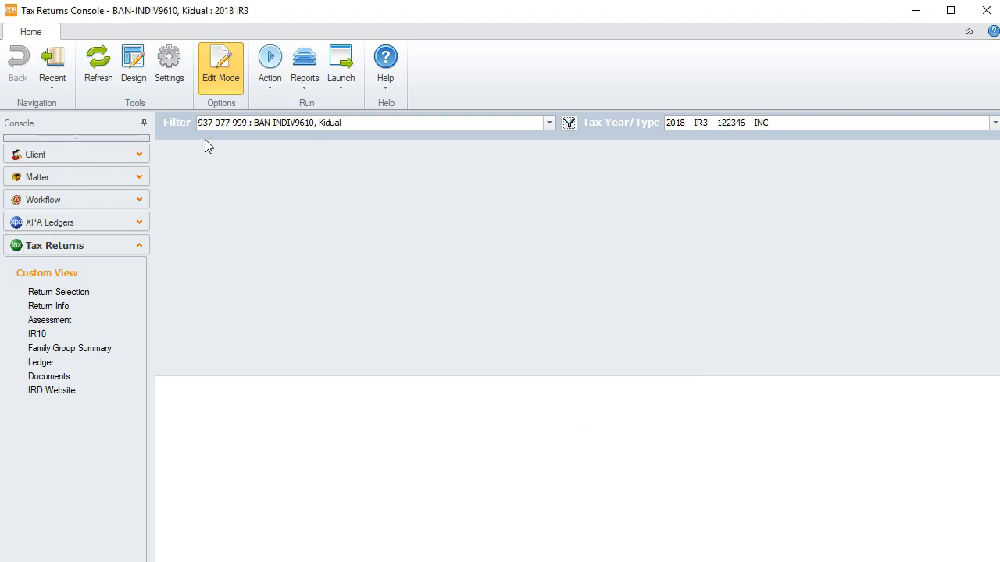
{"action": "mouse_move", "coordinate": [305, 153]}
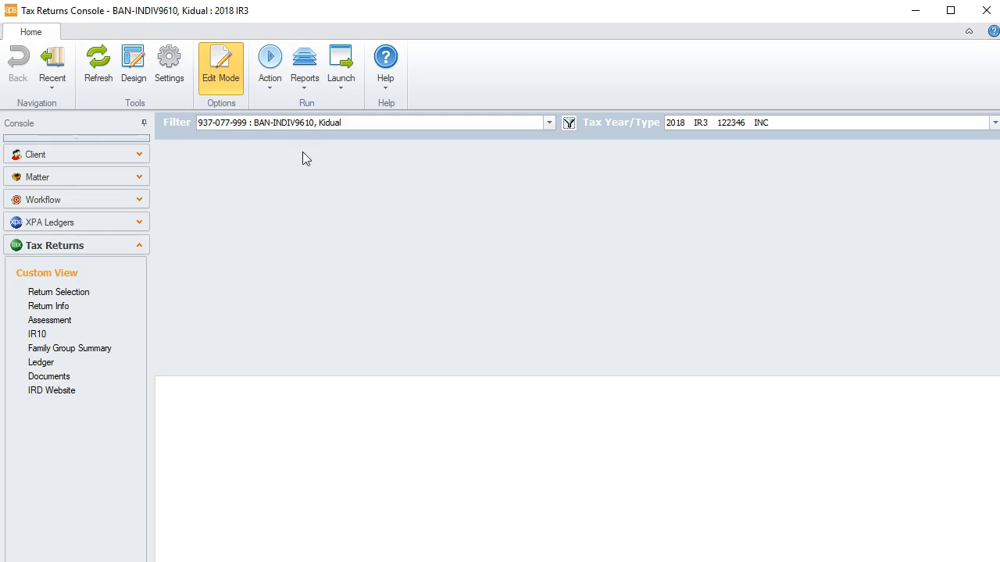
{"action": "mouse_move", "coordinate": [619, 150]}
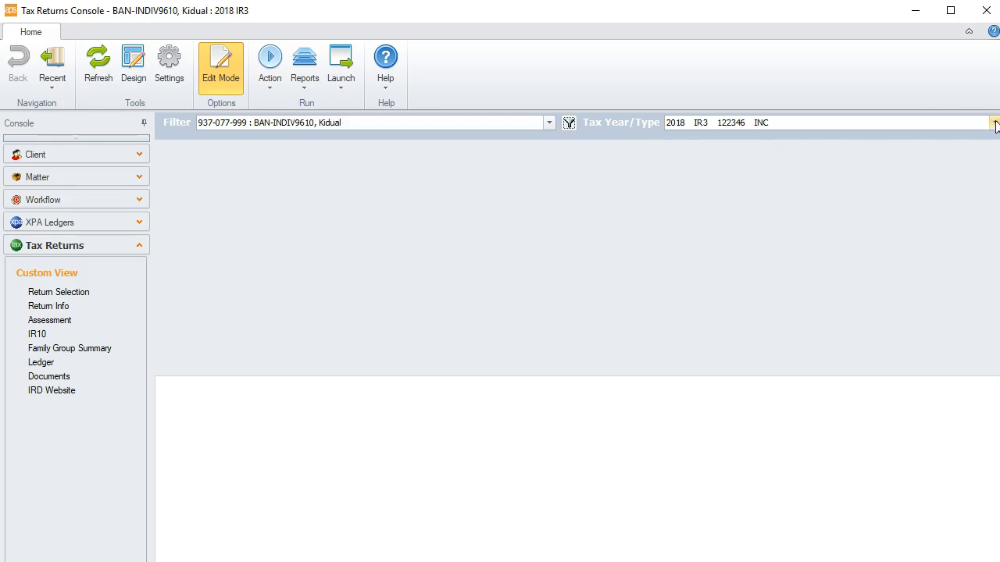
Go to the Return Selection page for the client's tax returns.
{"action": "left_click", "coordinate": [993, 122]}
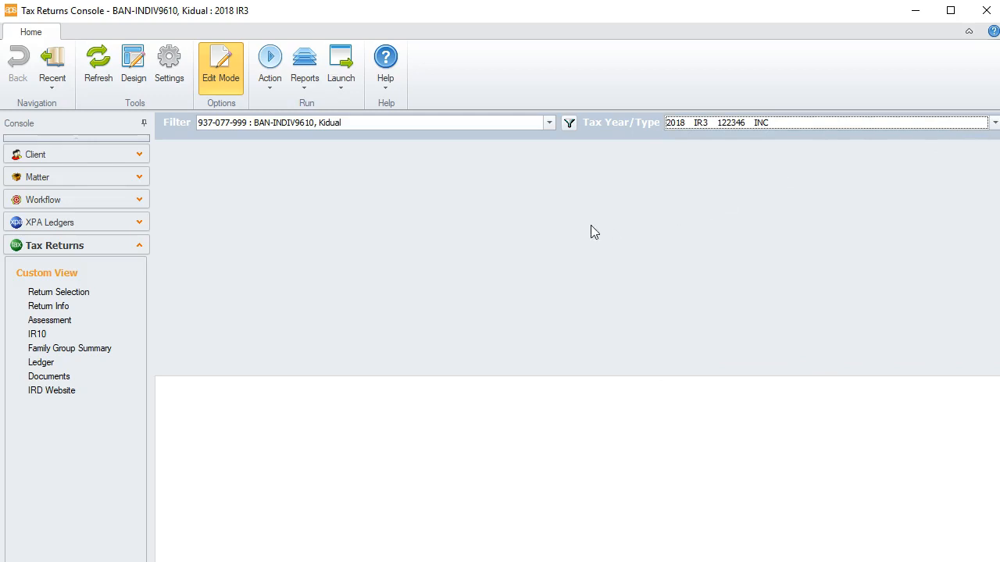
{"action": "mouse_move", "coordinate": [103, 272]}
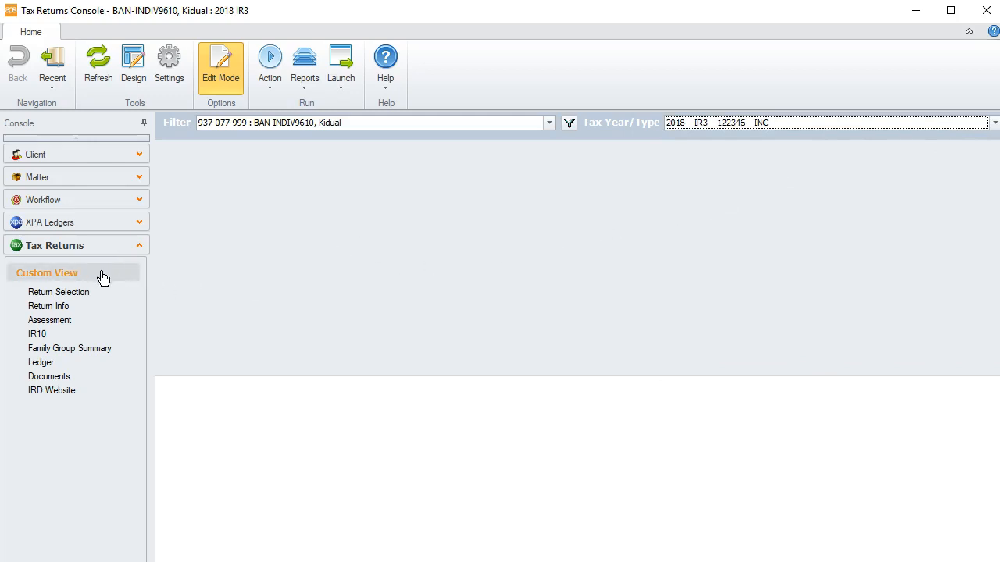
{"action": "mouse_move", "coordinate": [113, 287]}
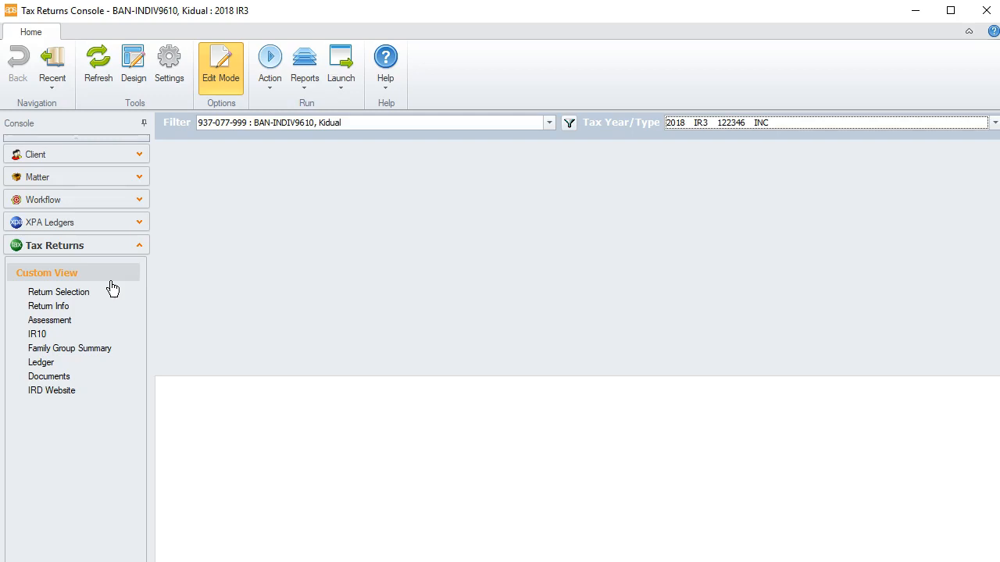
{"action": "left_click", "coordinate": [60, 293]}
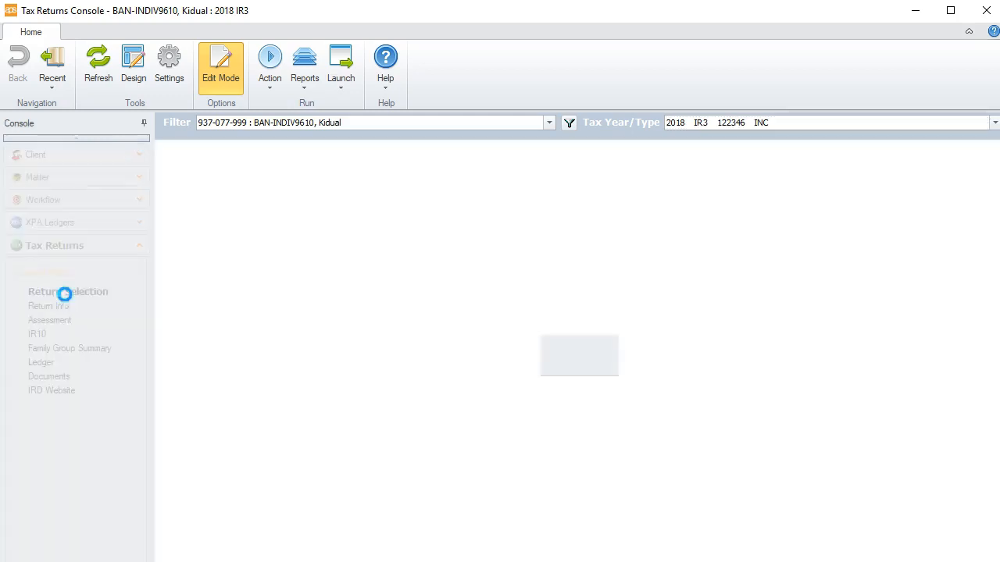
Select the 2018 IR3 return and show its available actions menu.
{"action": "left_click", "coordinate": [69, 292]}
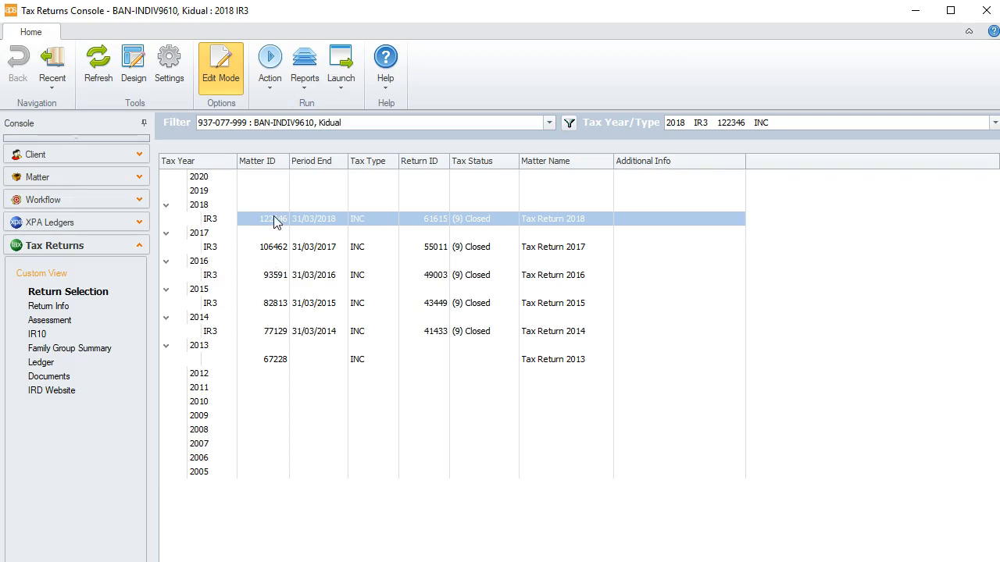
{"action": "right_click", "coordinate": [273, 219]}
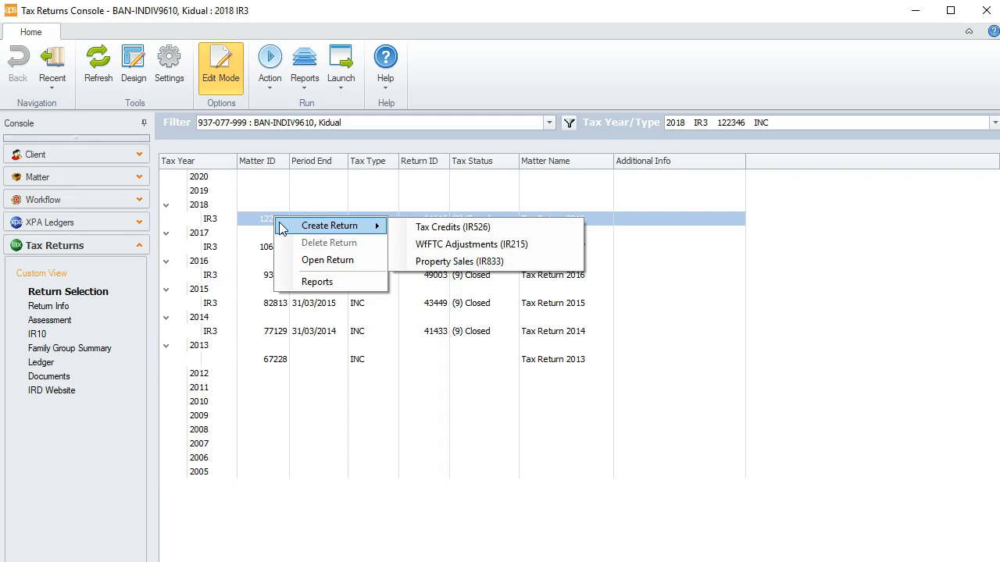
{"action": "mouse_move", "coordinate": [317, 281]}
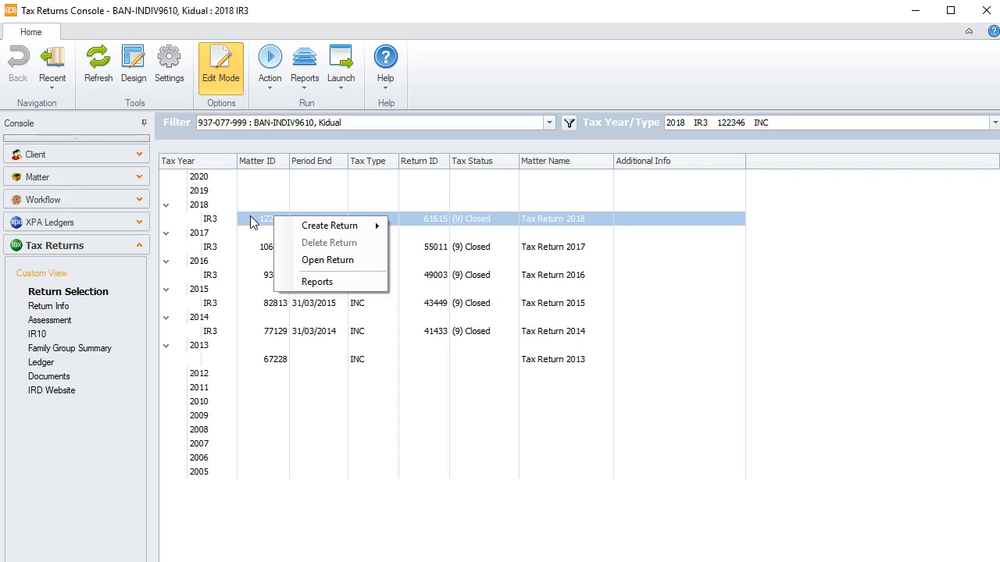
{"action": "mouse_move", "coordinate": [50, 313]}
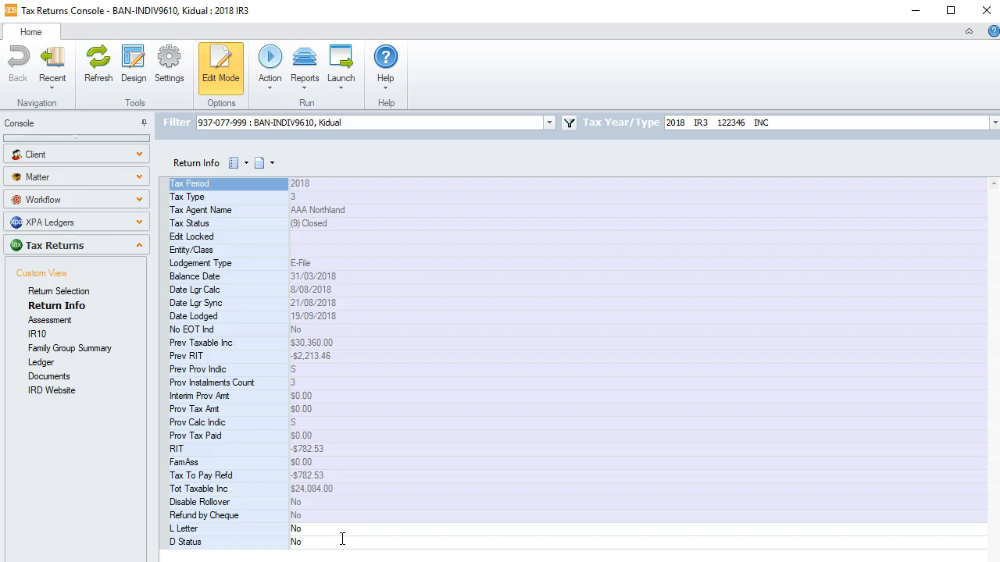
{"action": "mouse_move", "coordinate": [225, 249]}
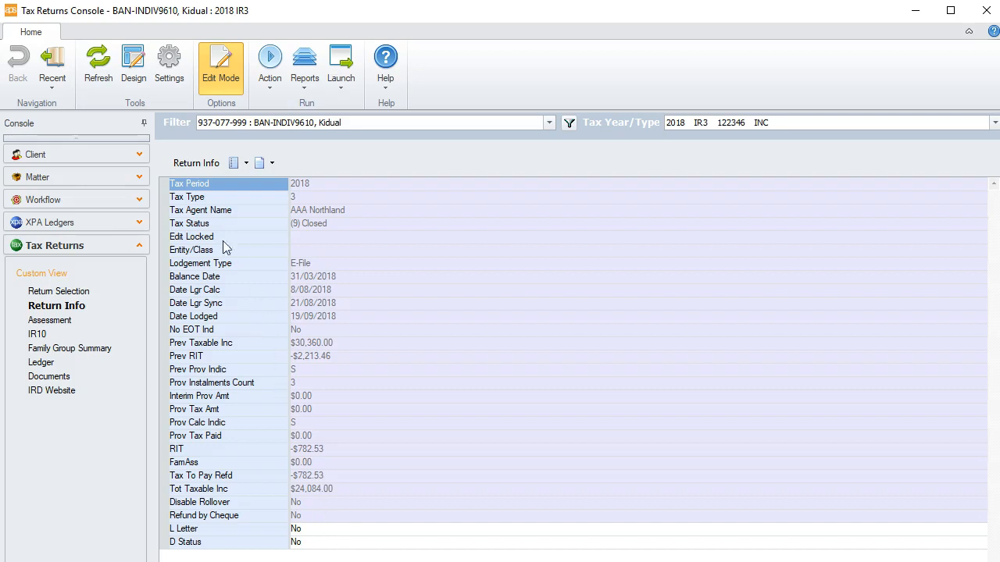
Show the Assessment page with assessed amounts and IRD notes for the 2018 IR3 return.
{"action": "left_click", "coordinate": [50, 320]}
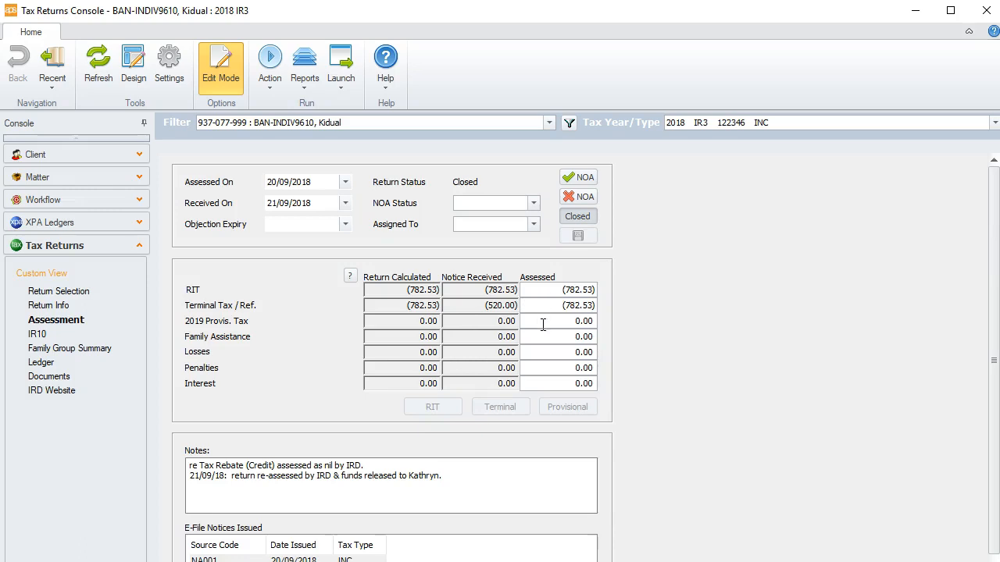
{"action": "mouse_move", "coordinate": [512, 179]}
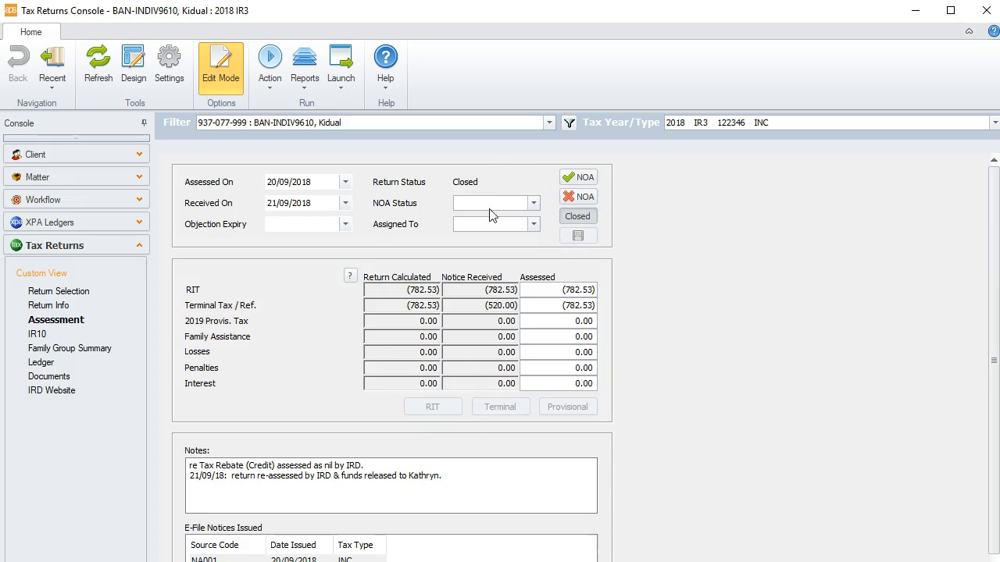
{"action": "mouse_move", "coordinate": [982, 325]}
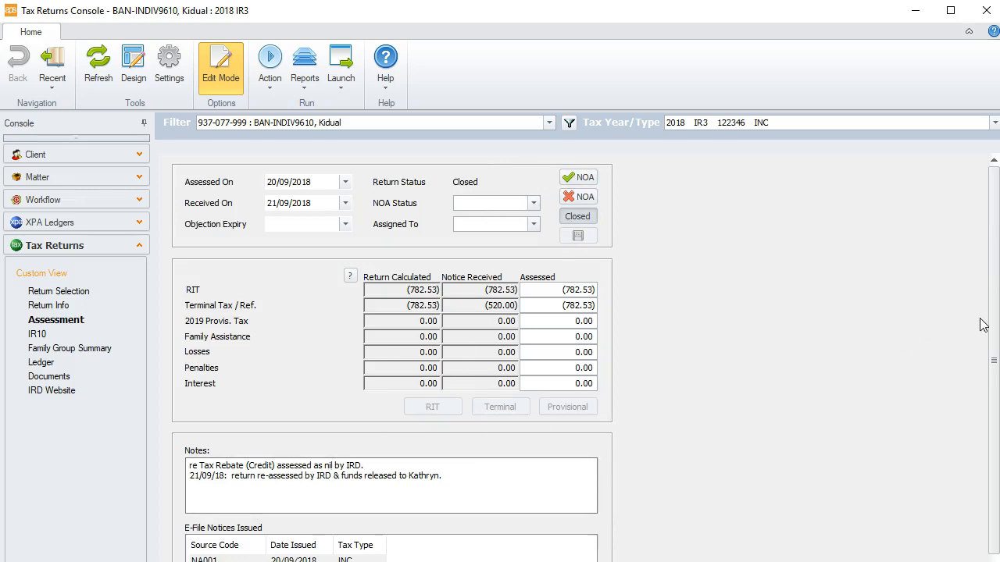
Show the IR10 page listing income, expense and profit lines for the 2018 return.
{"action": "scroll", "scroll_direction": "down", "scroll_amount": 3}
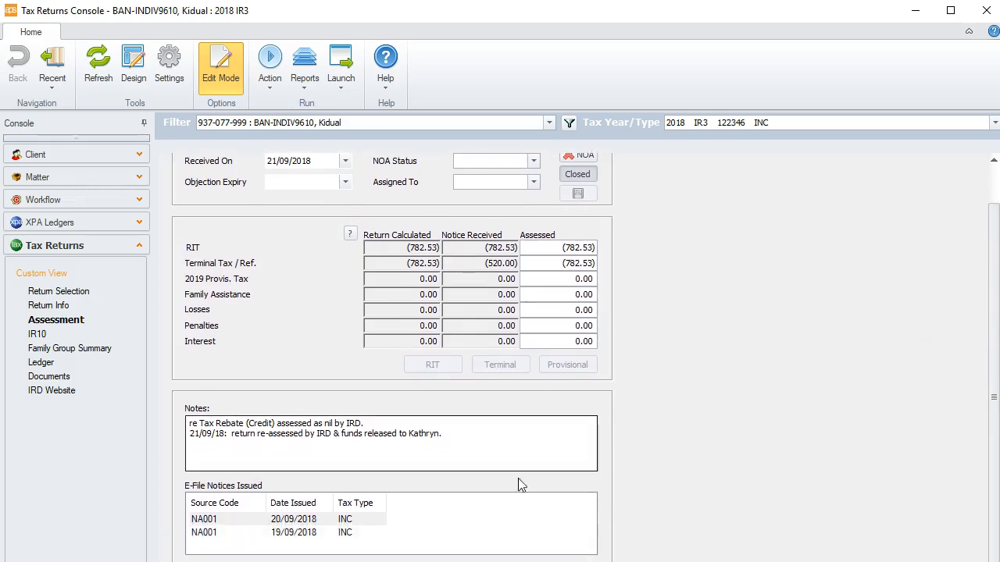
{"action": "mouse_move", "coordinate": [238, 525]}
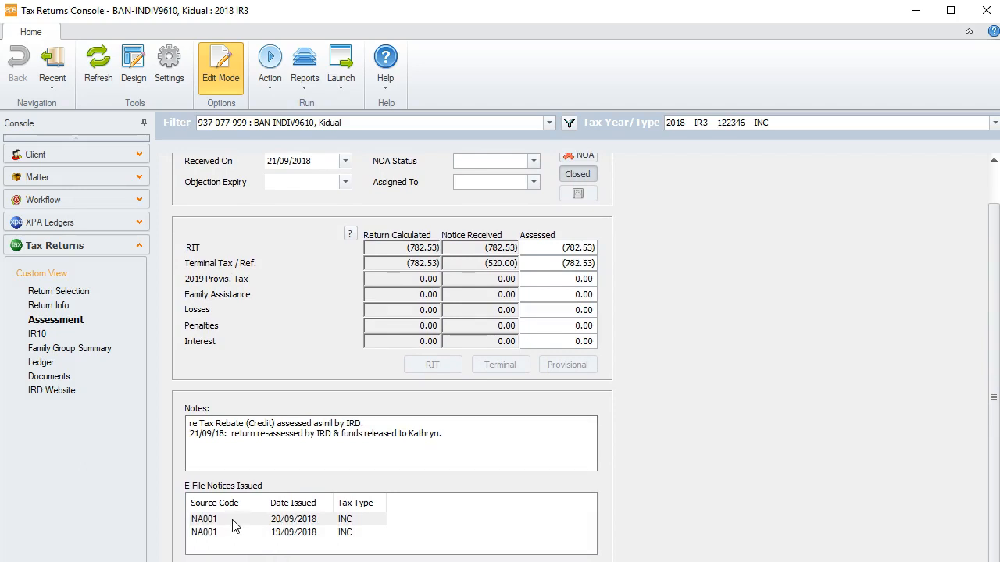
{"action": "mouse_move", "coordinate": [266, 509]}
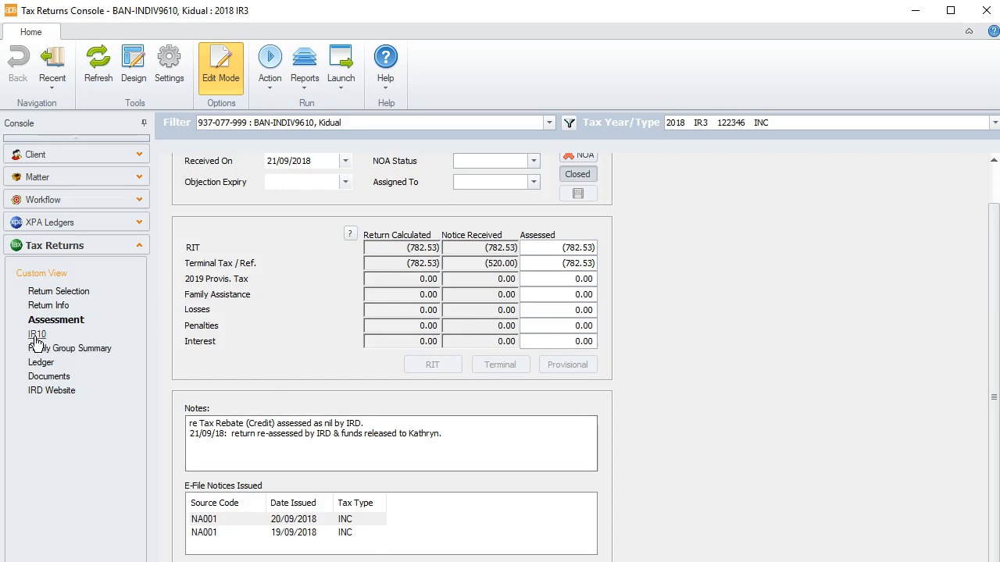
{"action": "left_click", "coordinate": [38, 334]}
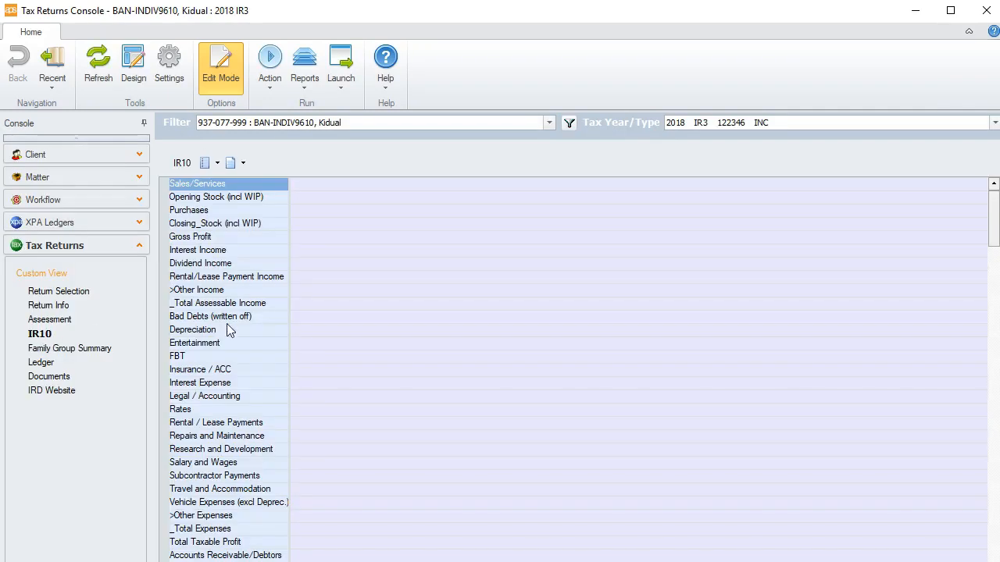
{"action": "mouse_move", "coordinate": [309, 394]}
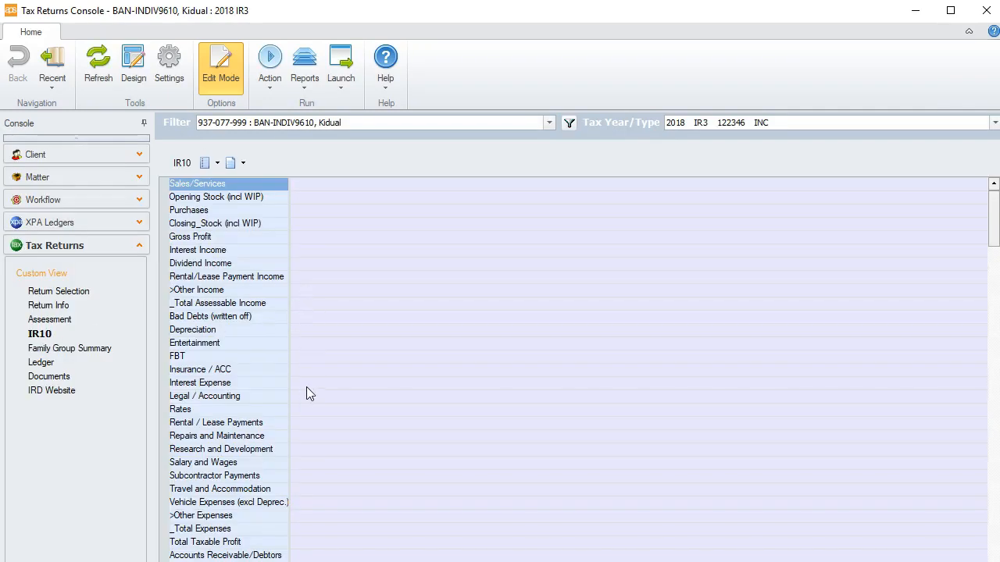
{"action": "mouse_move", "coordinate": [69, 349]}
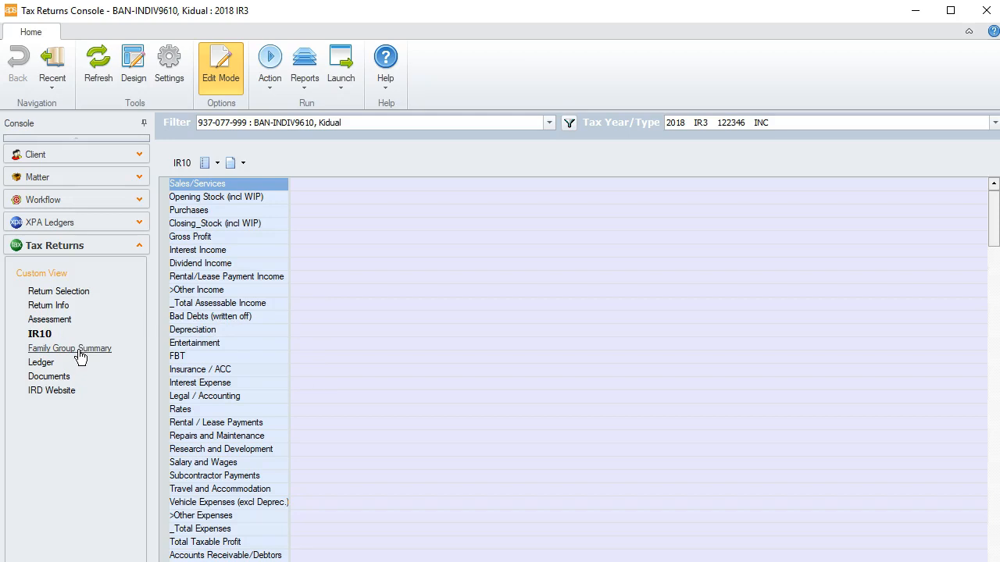
Show the Family Group Summary comparing income and tax across the 2018 group entities.
{"action": "left_click", "coordinate": [68, 348]}
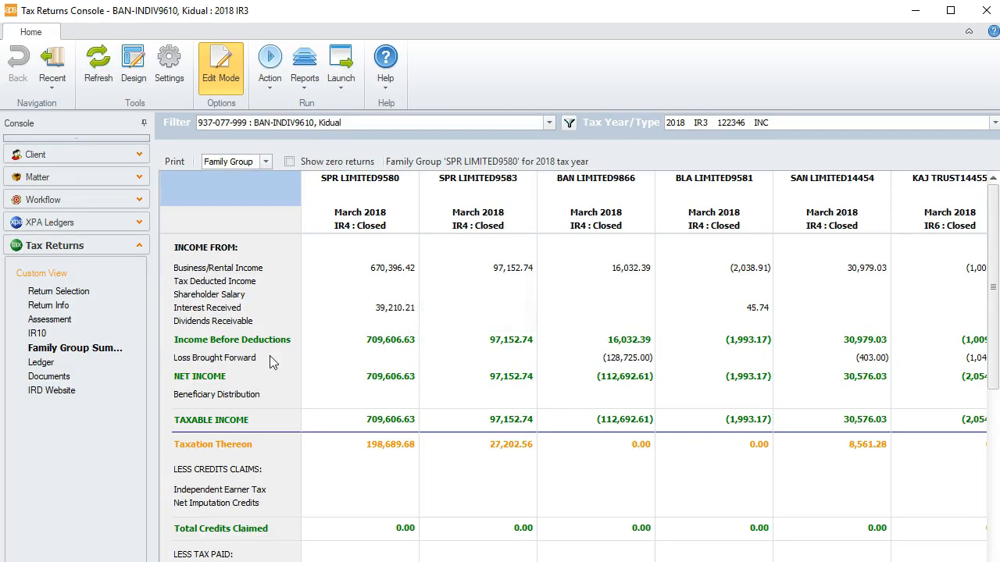
{"action": "mouse_move", "coordinate": [309, 366]}
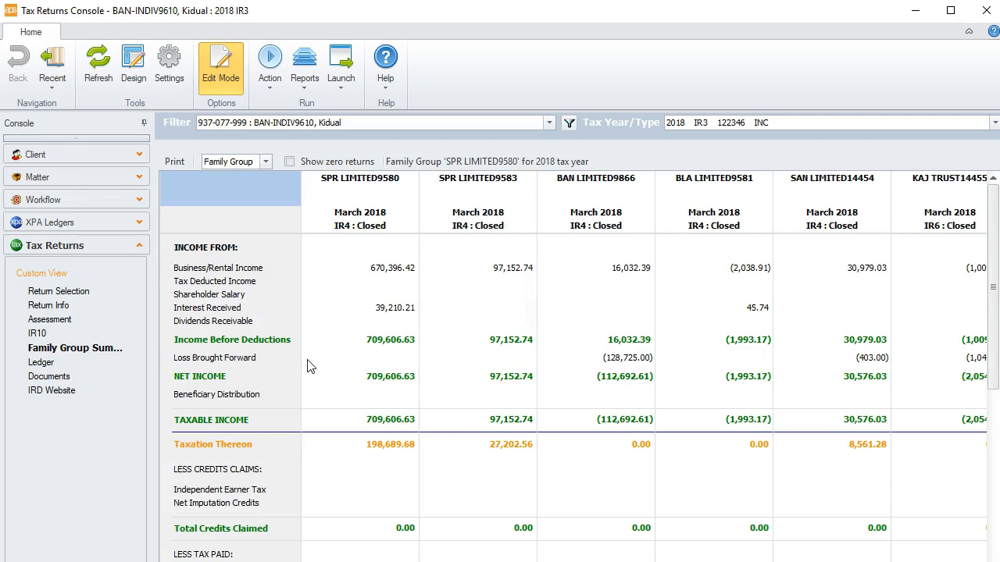
{"action": "mouse_move", "coordinate": [529, 313]}
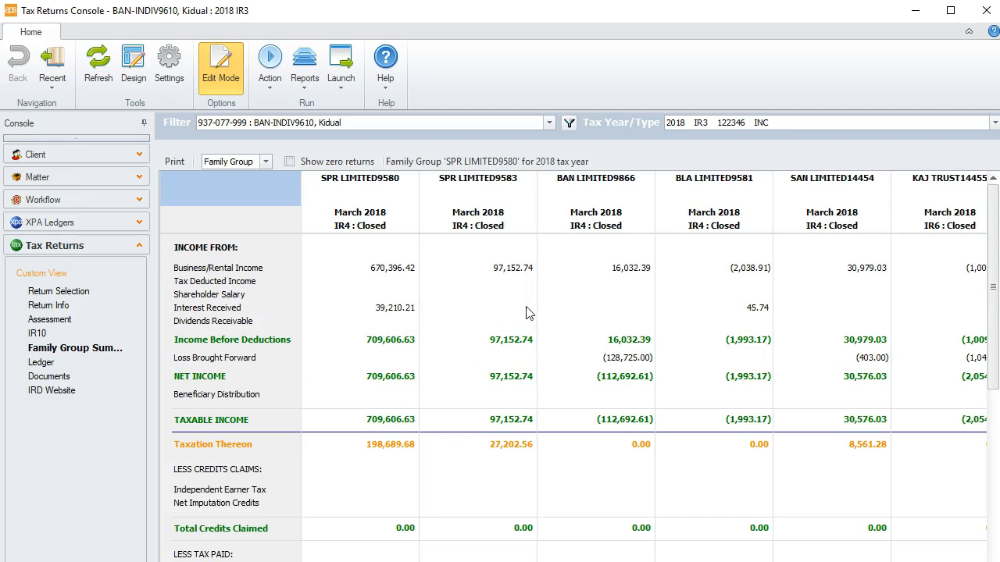
{"action": "mouse_move", "coordinate": [380, 316]}
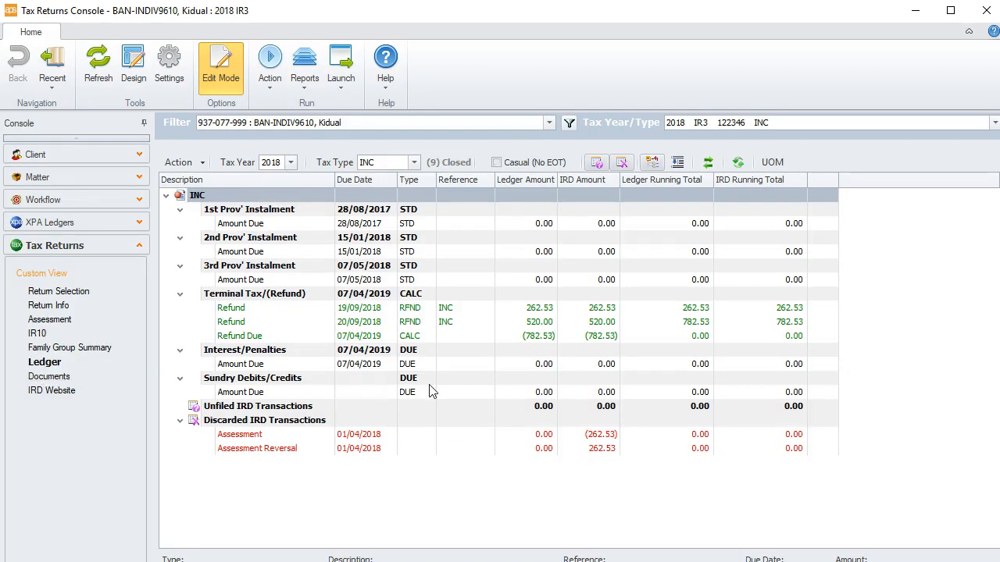
{"action": "mouse_move", "coordinate": [434, 400]}
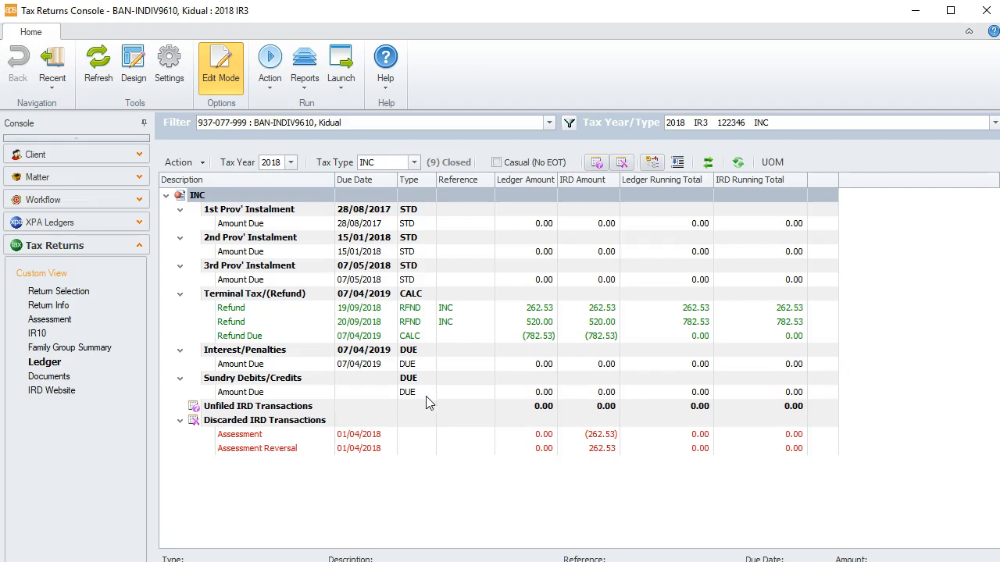
{"action": "mouse_move", "coordinate": [240, 258]}
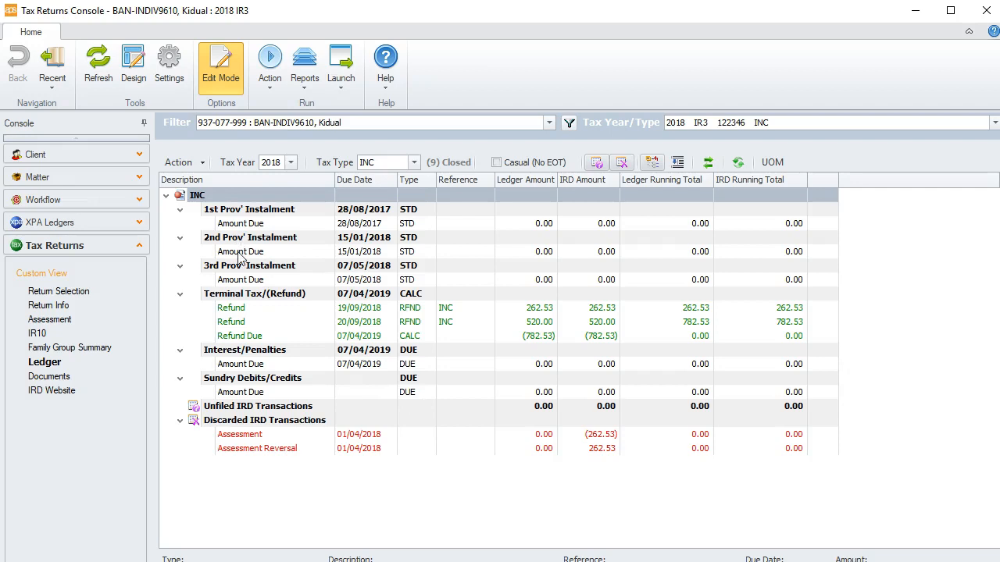
Leave the ledger's second instalment line and switch to the empty Custom View page.
{"action": "right_click", "coordinate": [241, 250]}
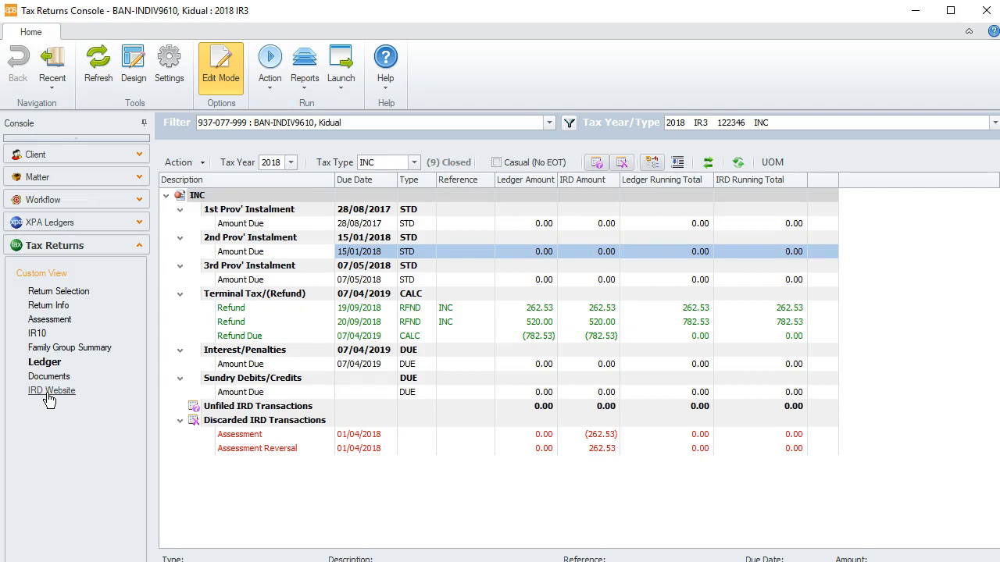
{"action": "mouse_move", "coordinate": [41, 274]}
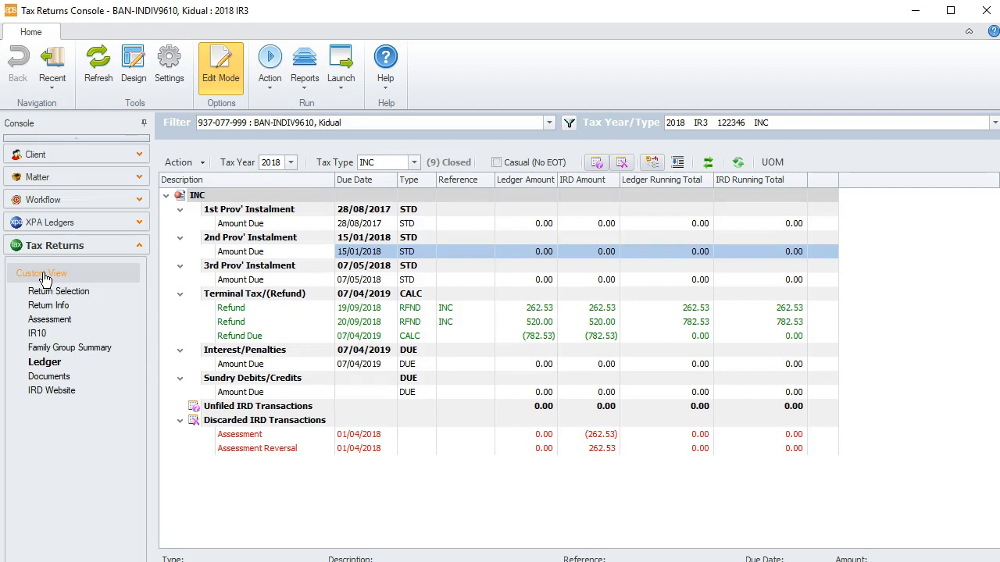
{"action": "left_click", "coordinate": [41, 274]}
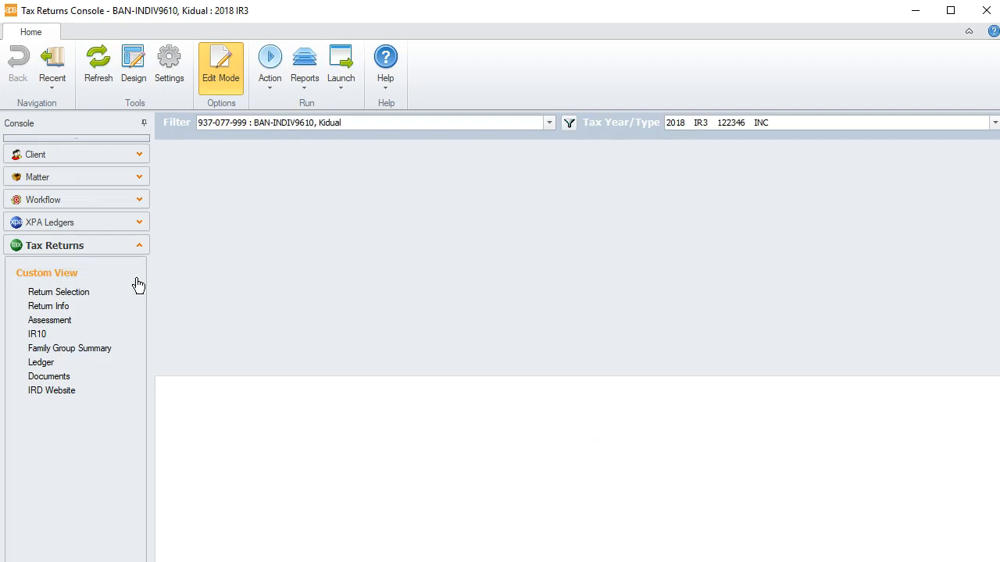
{"action": "mouse_move", "coordinate": [259, 290]}
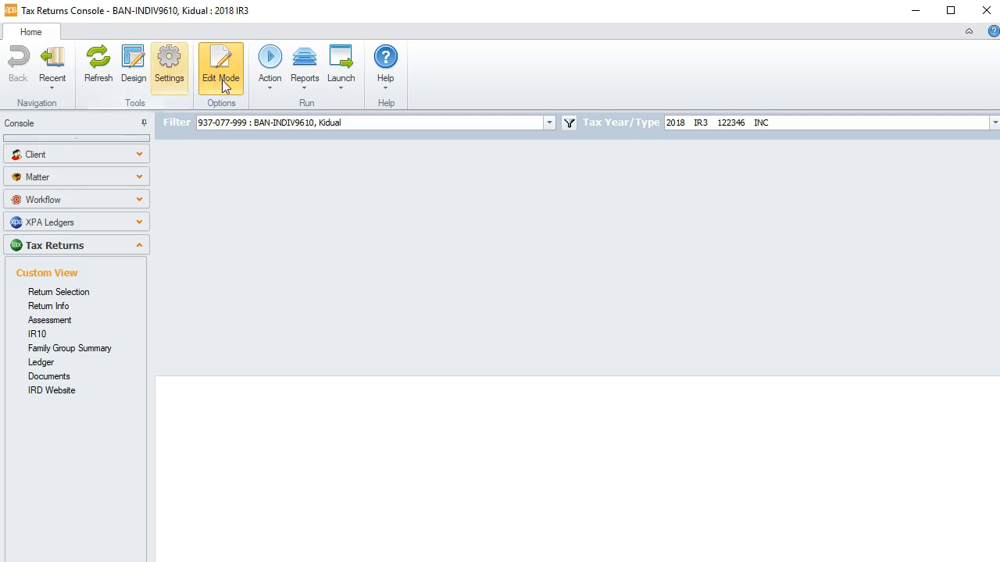
Launch the Custom View Designer listing the available panel sets.
{"action": "left_click", "coordinate": [132, 63]}
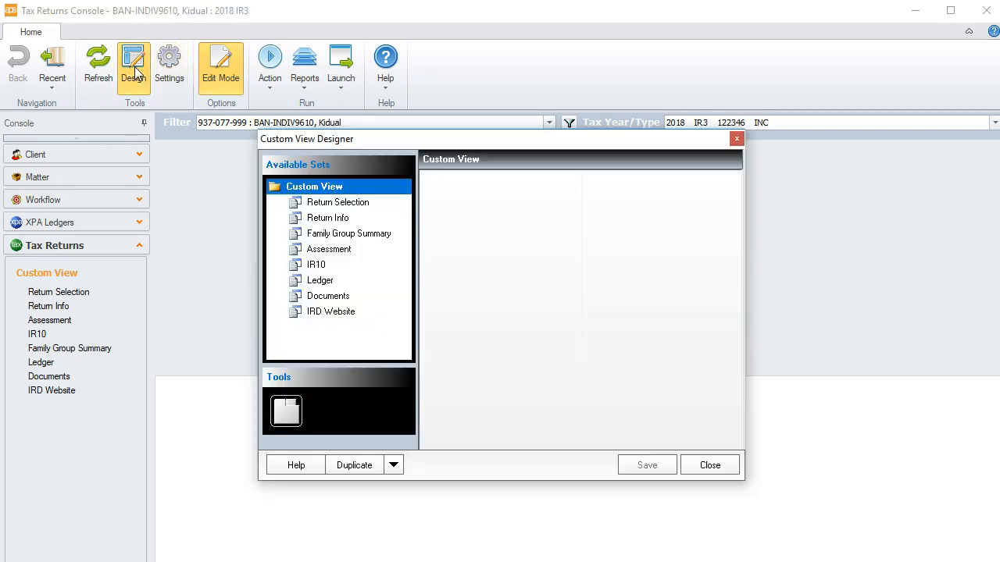
{"action": "mouse_move", "coordinate": [326, 206]}
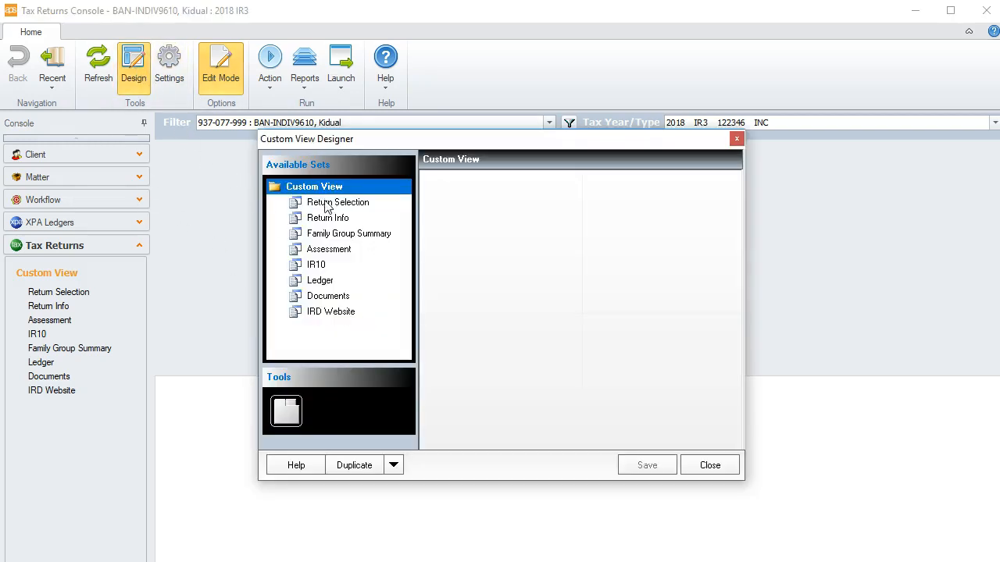
Add Return Selection, Return Info and Ledger panels to the custom view and apply it.
{"action": "left_click", "coordinate": [337, 203]}
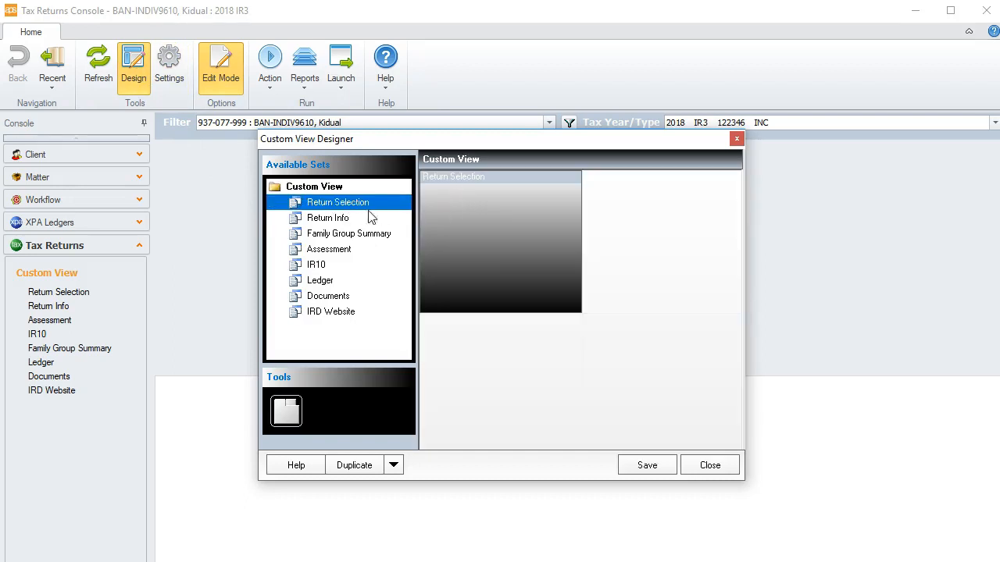
{"action": "left_click", "coordinate": [328, 217]}
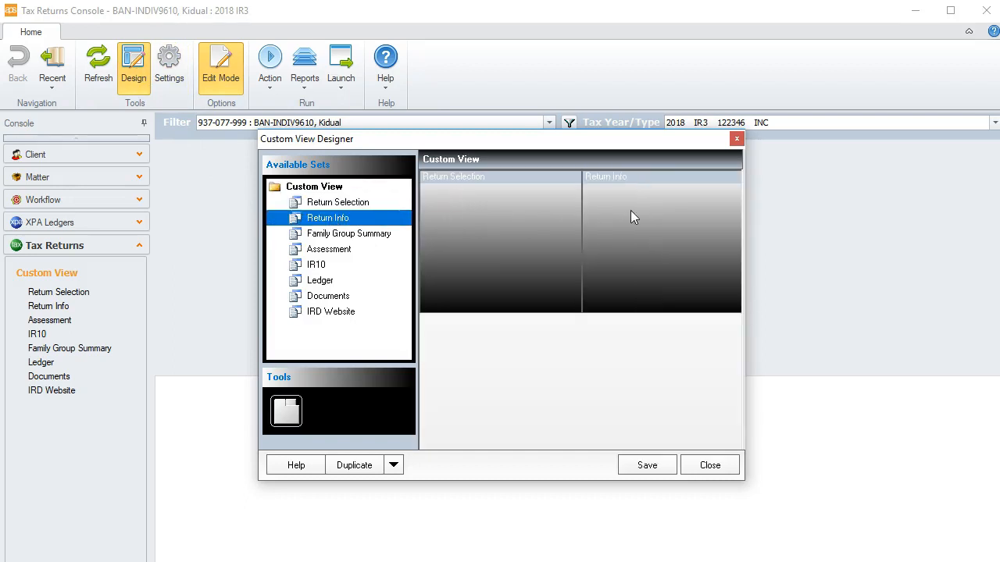
{"action": "mouse_move", "coordinate": [319, 287]}
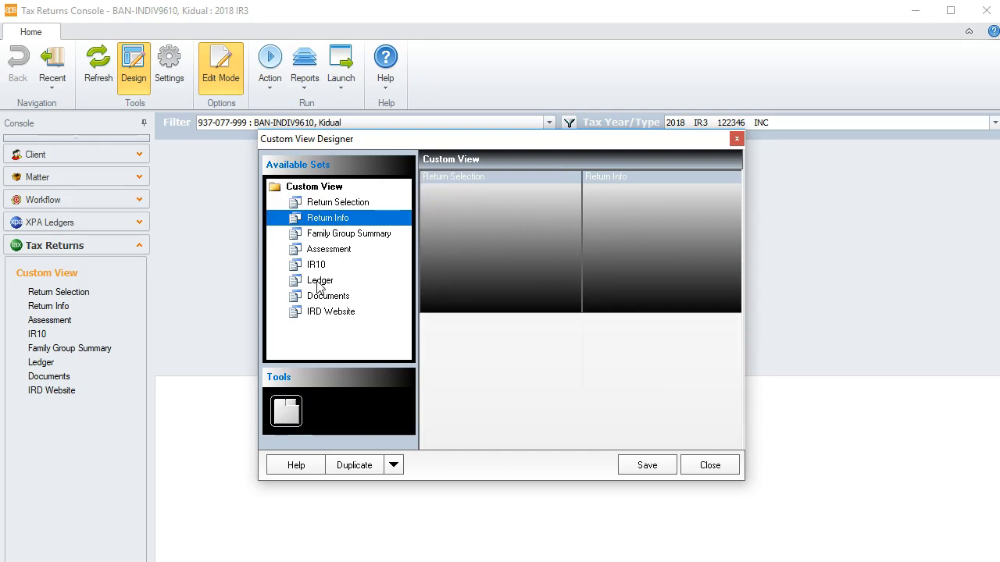
{"action": "left_click", "coordinate": [319, 281]}
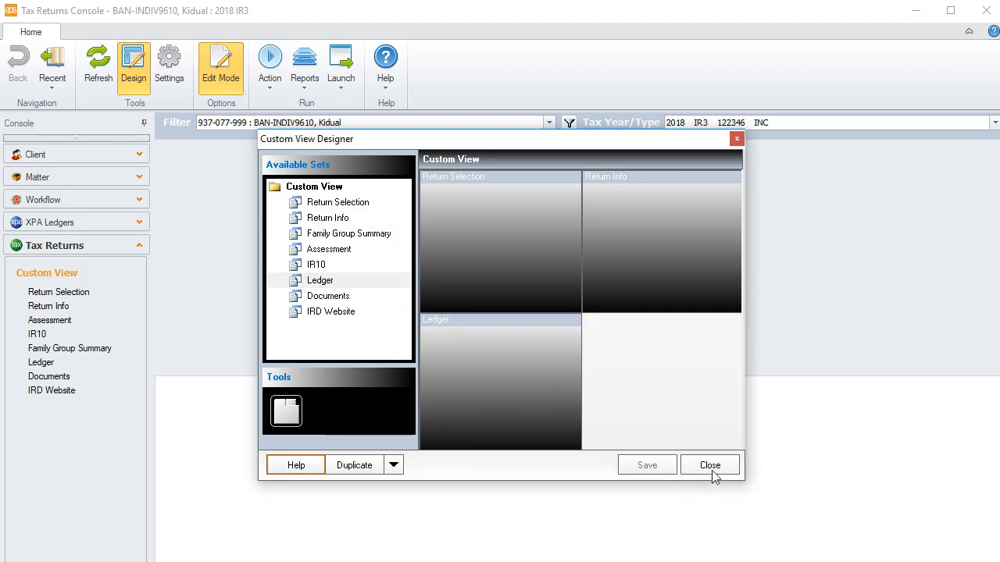
{"action": "left_click", "coordinate": [709, 466]}
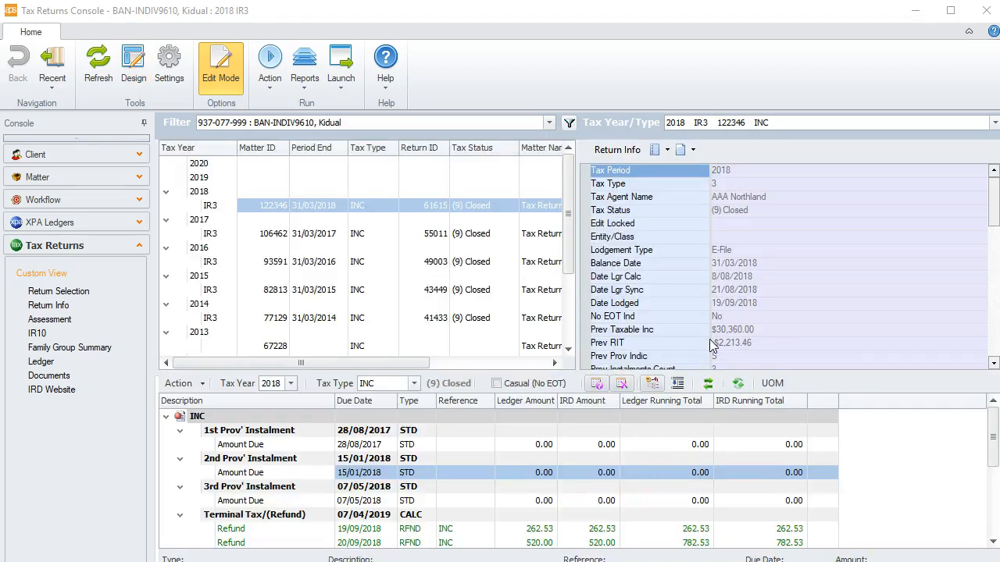